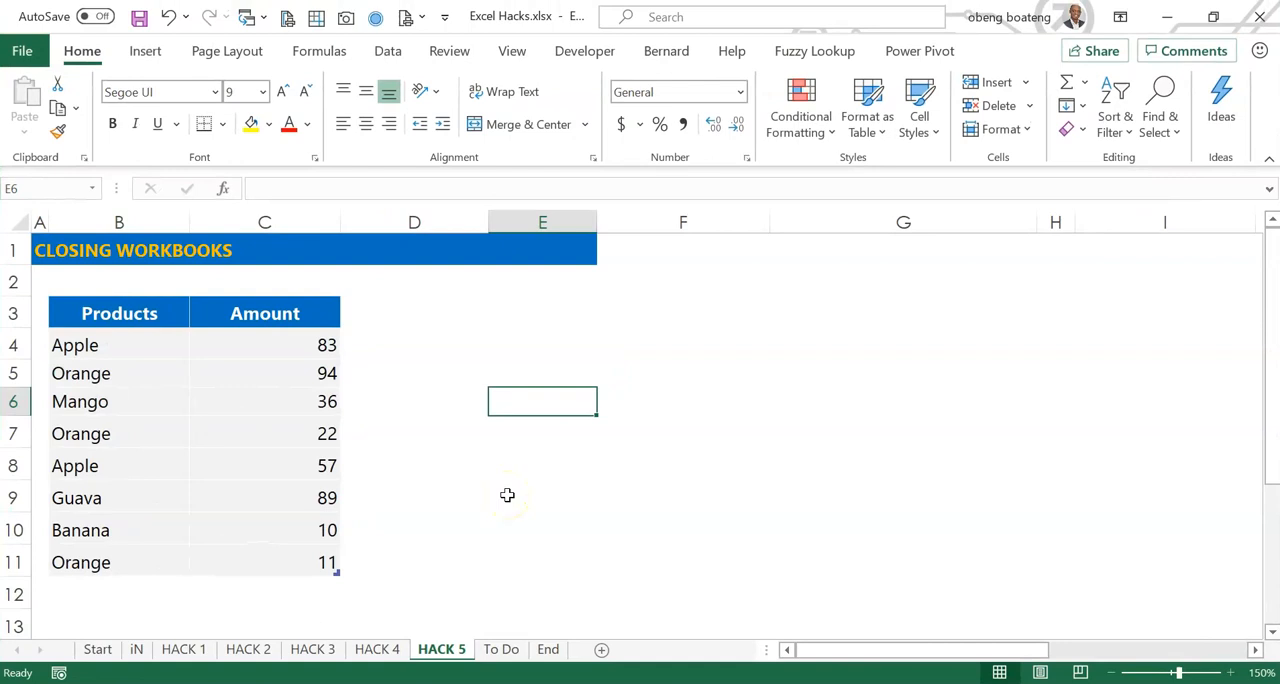
- Close the workbook with Ctrl+W and cycle through the save prompt's choices
key("Ctrl+W")
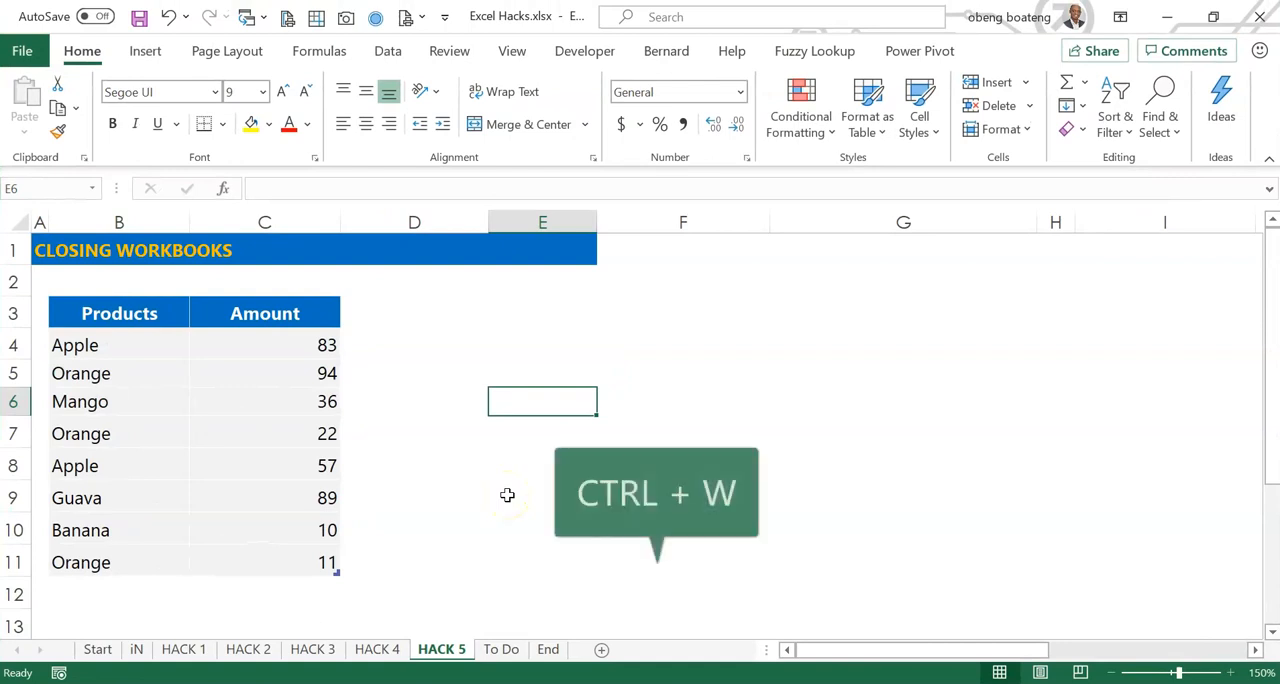
key("ctrl+w")
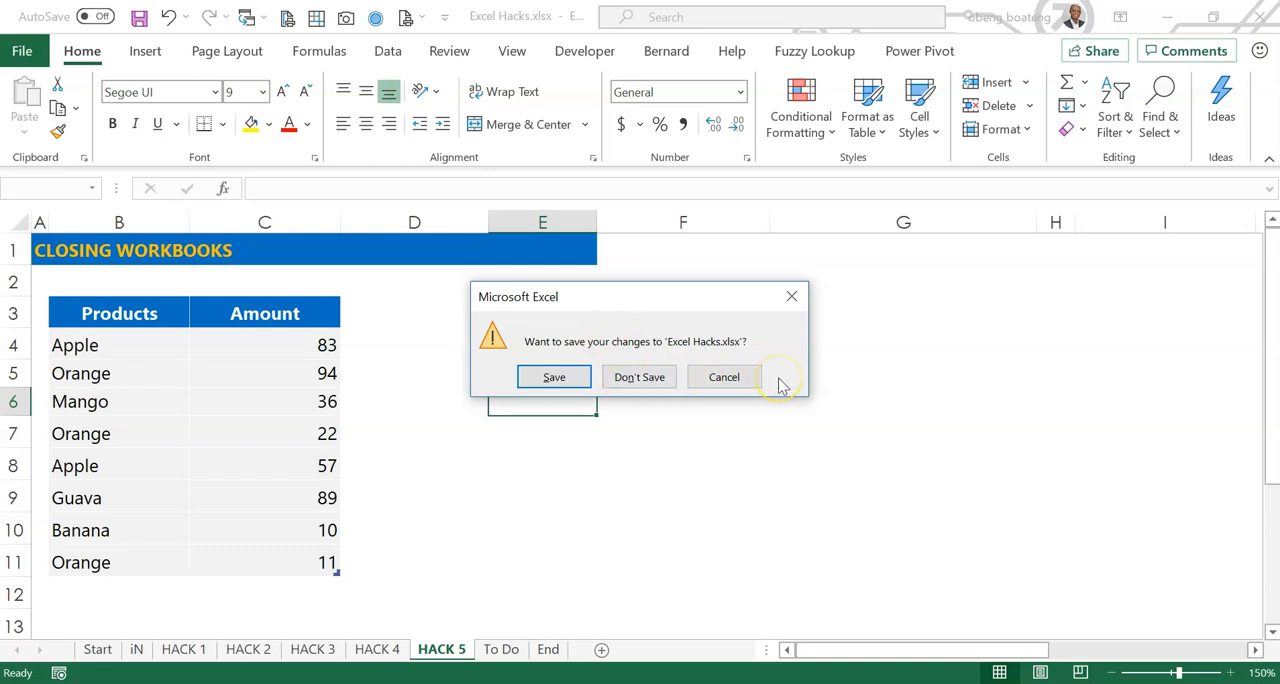
key("Tab")
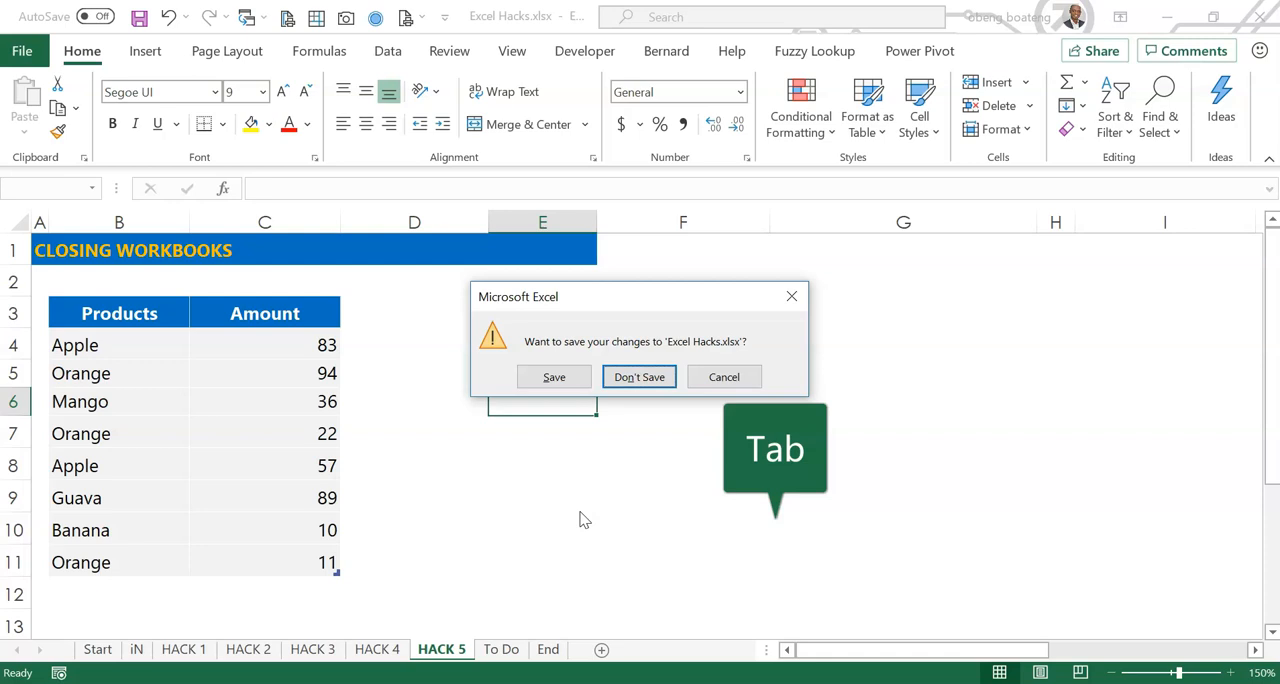
key("Tab")
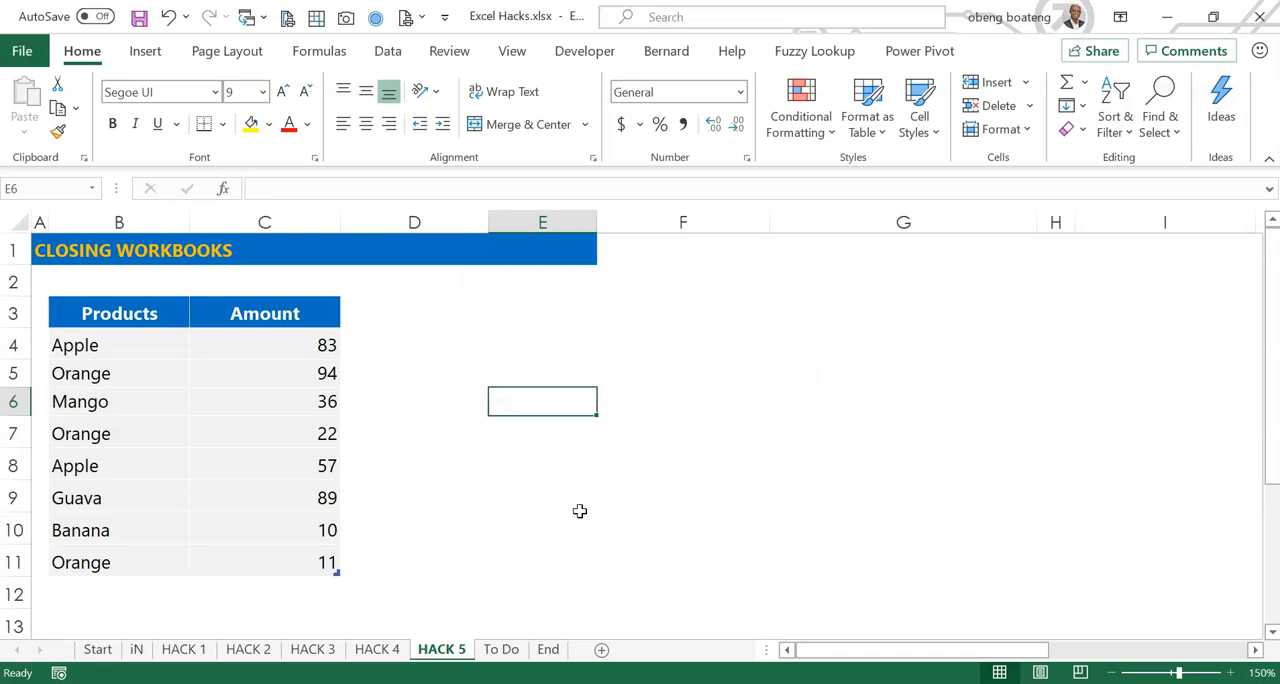
- Try closing with Ctrl+F4, cancel to keep it open, then quit Excel with Alt+F4
key("Ctrl+F4")
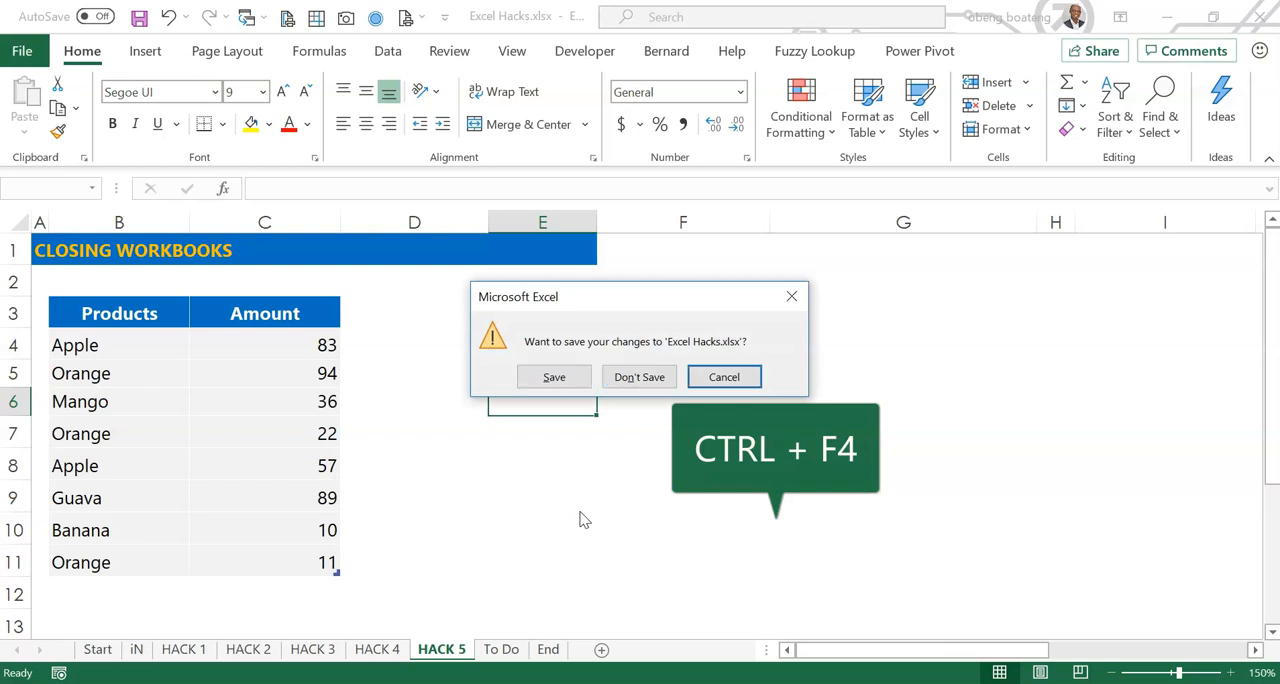
left_click(639, 376)
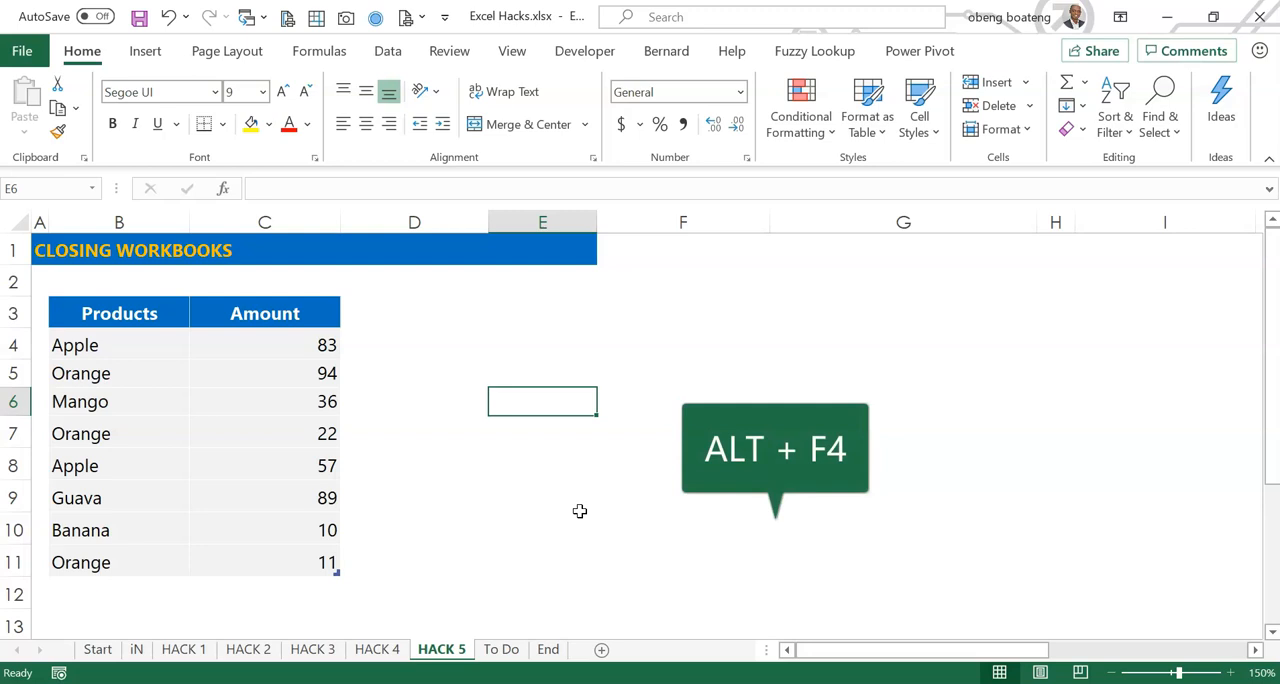
key("Alt+F4")
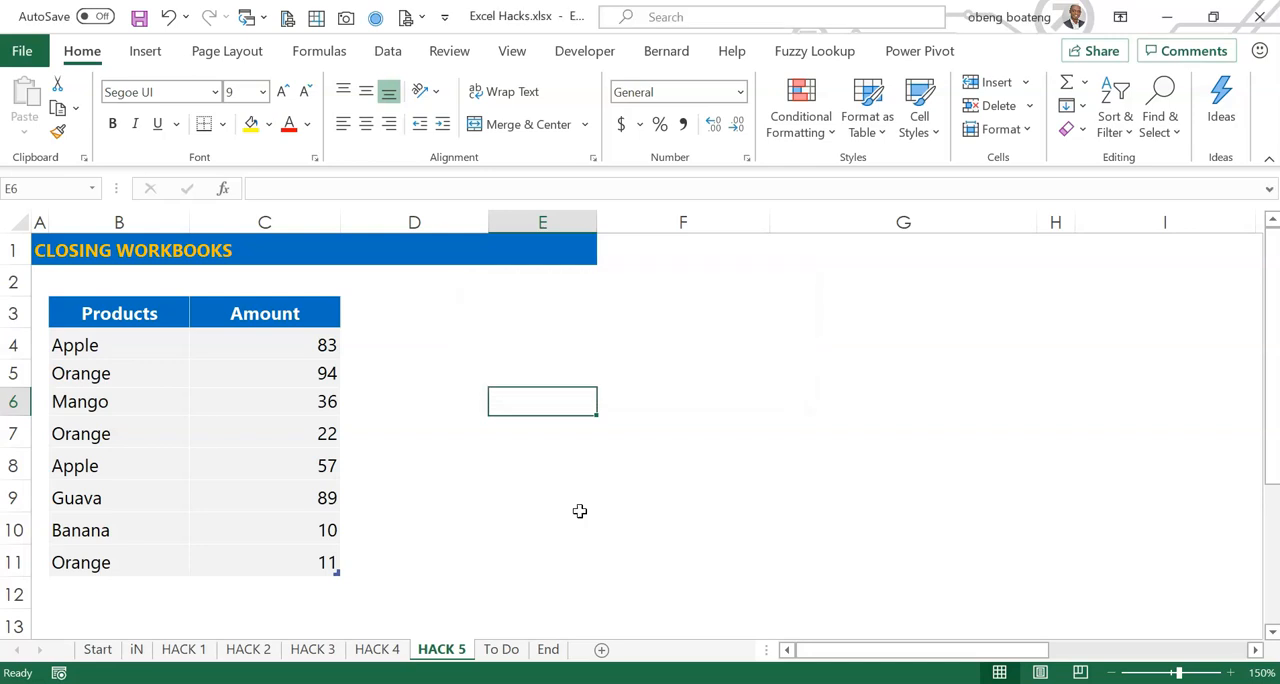
- Dismiss the blank Book1's save prompt, then bring up the Save As window with F12
left_click(542, 373)
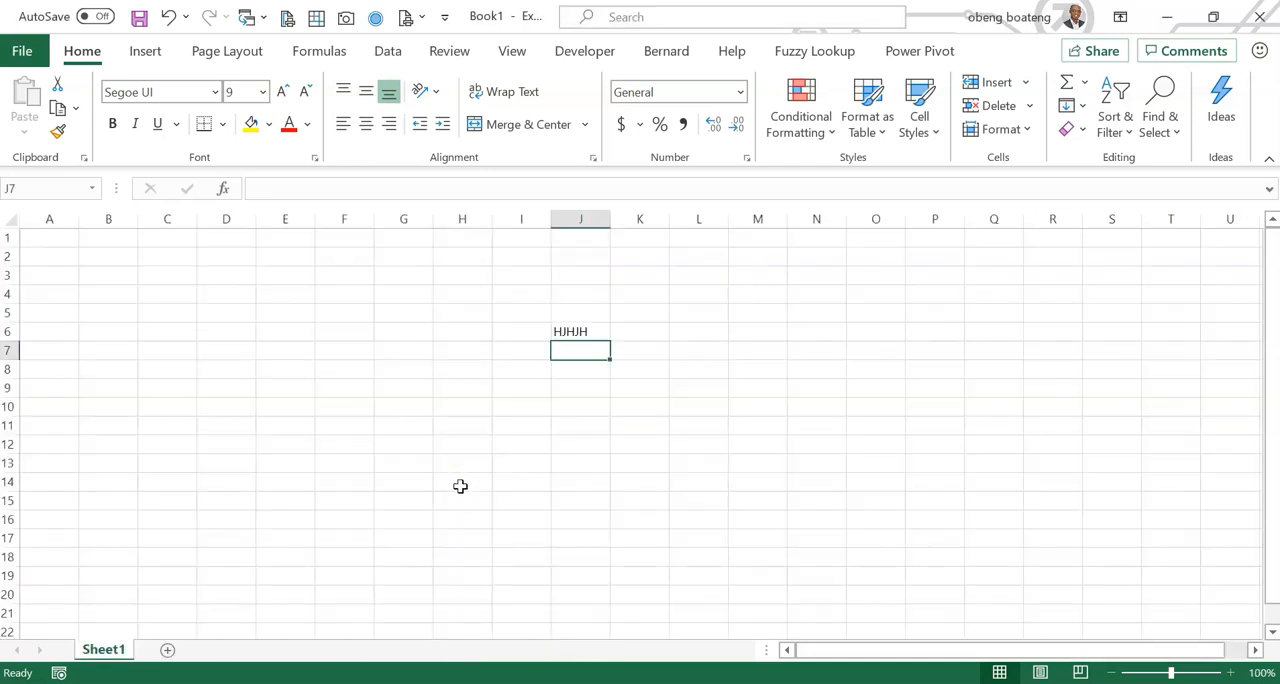
left_click(403, 350)
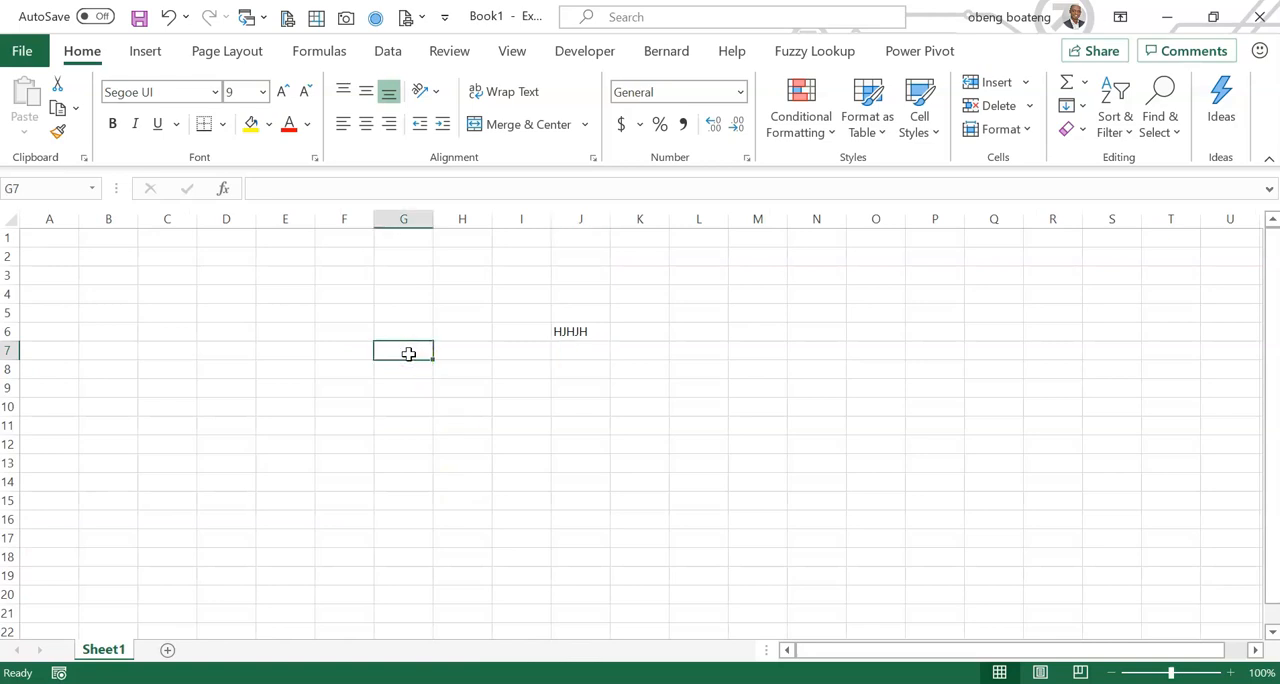
key("Ctrl+s")
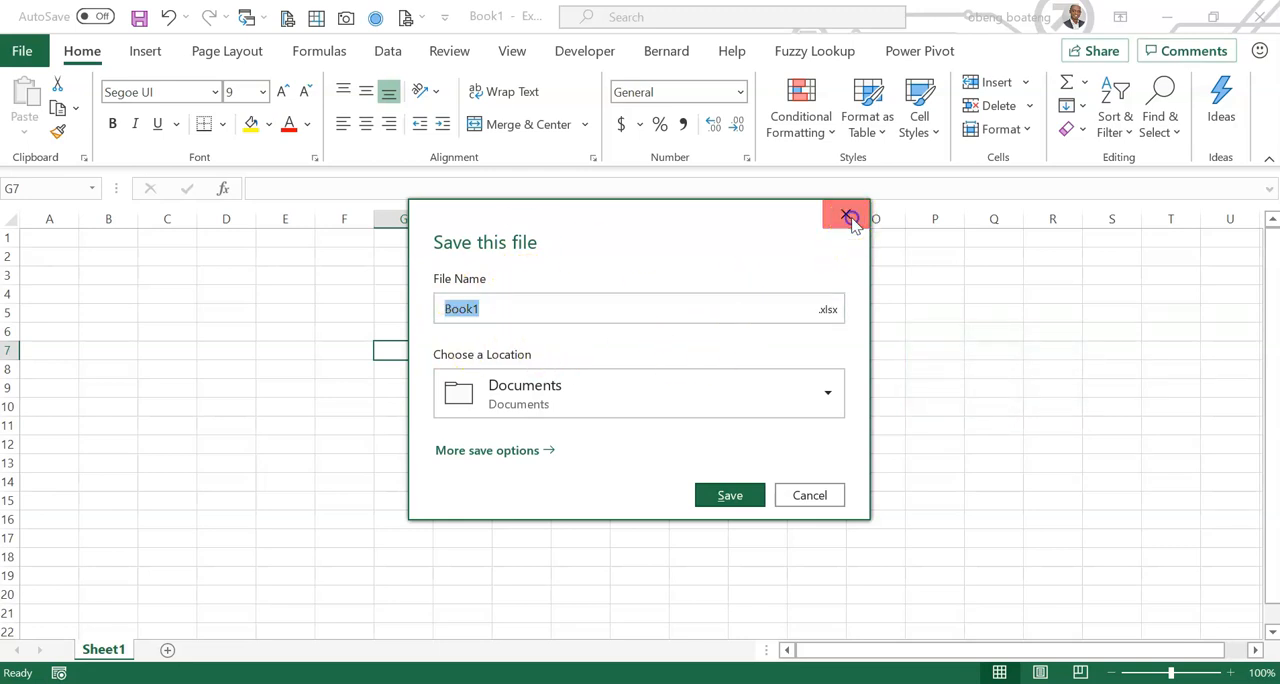
left_click(846, 217)
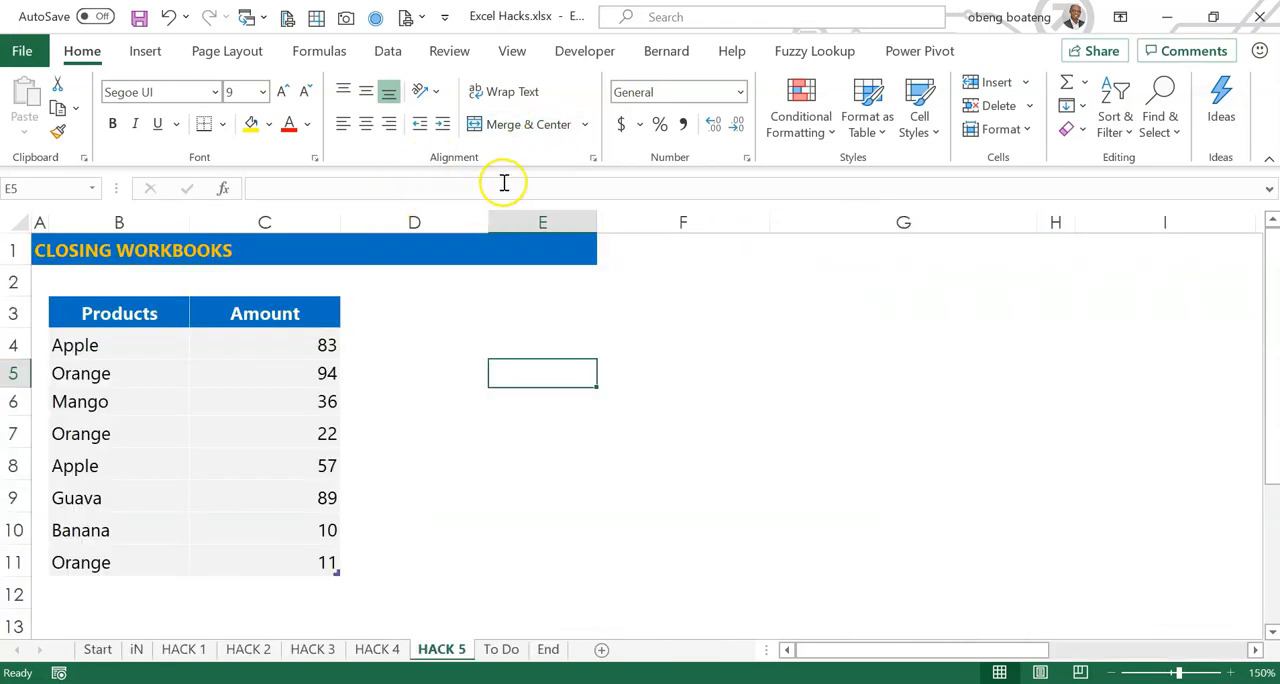
mouse_move(584, 51)
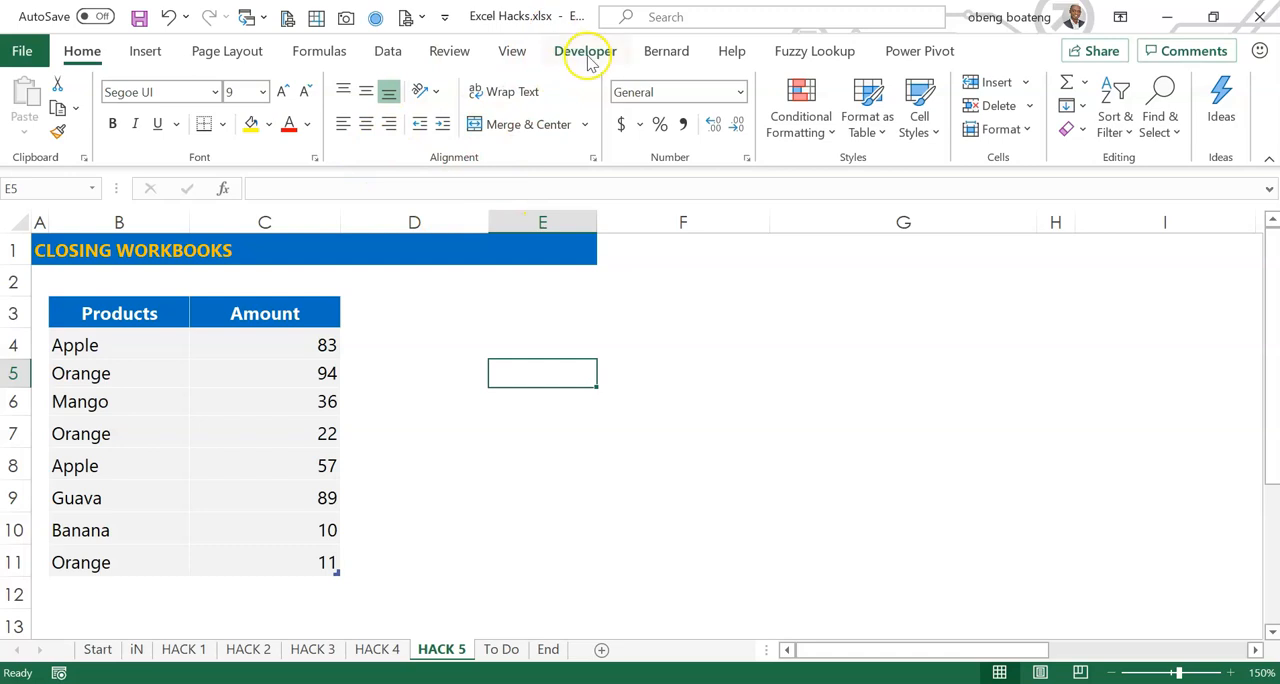
mouse_move(513, 352)
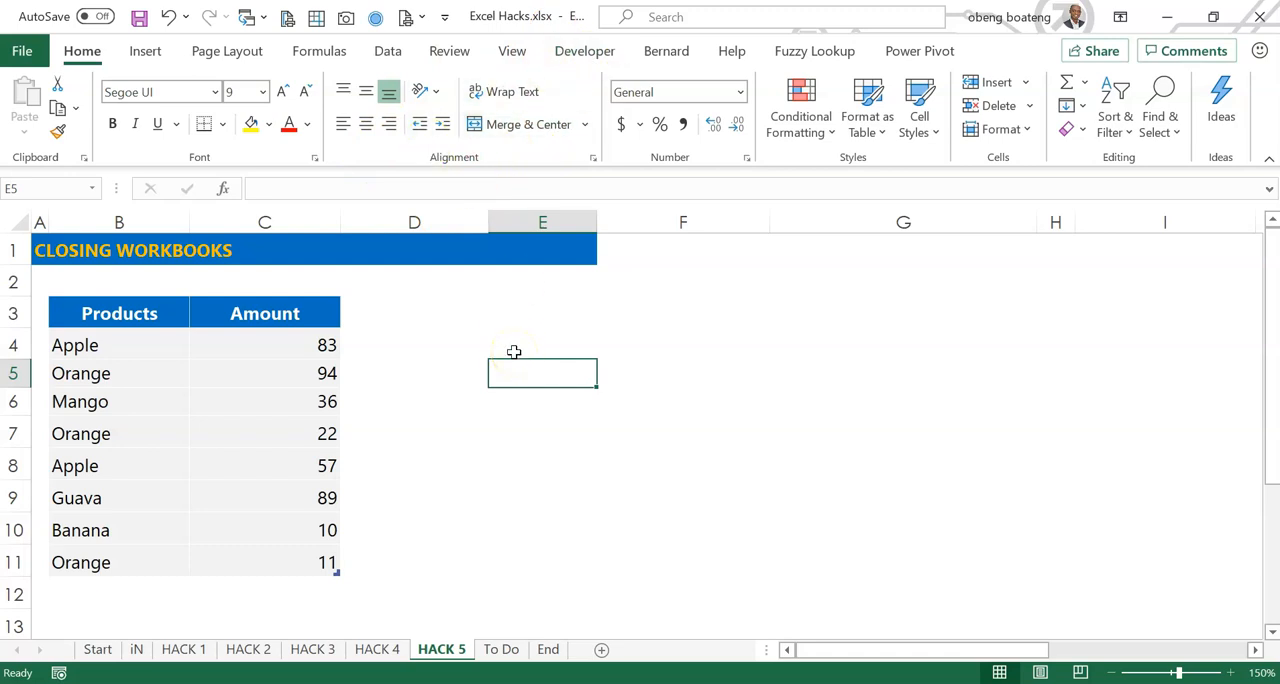
key("F12")
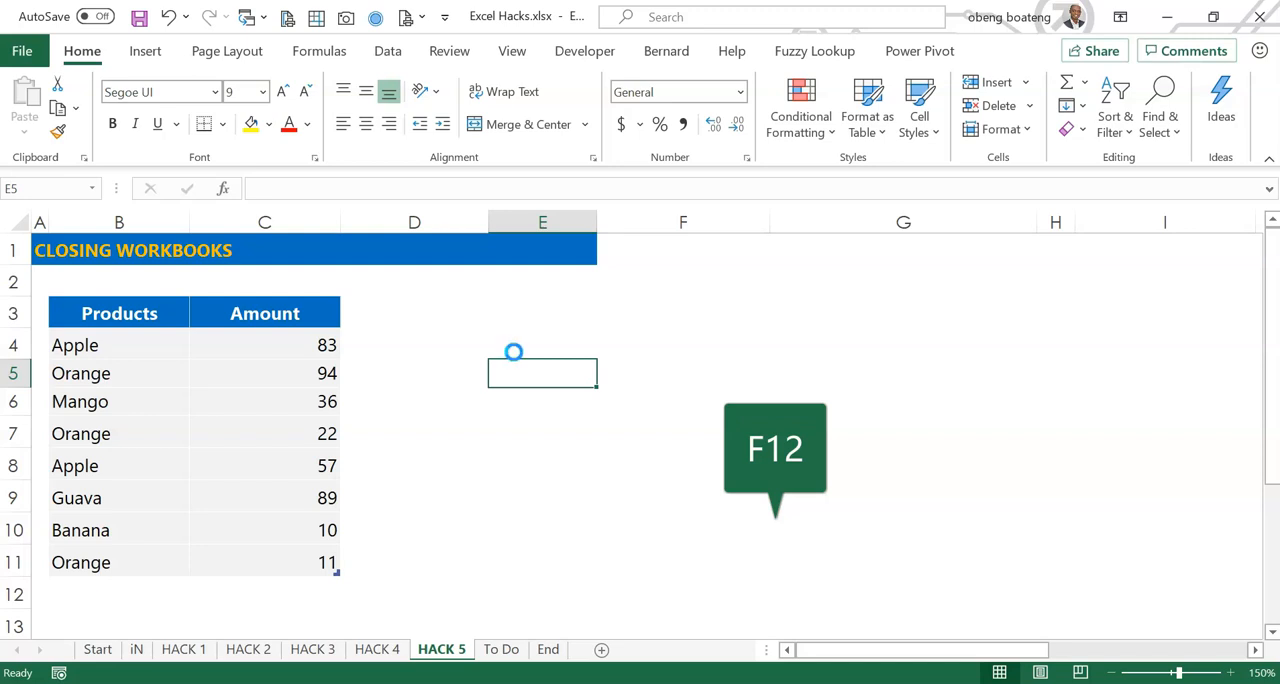
key("F12")
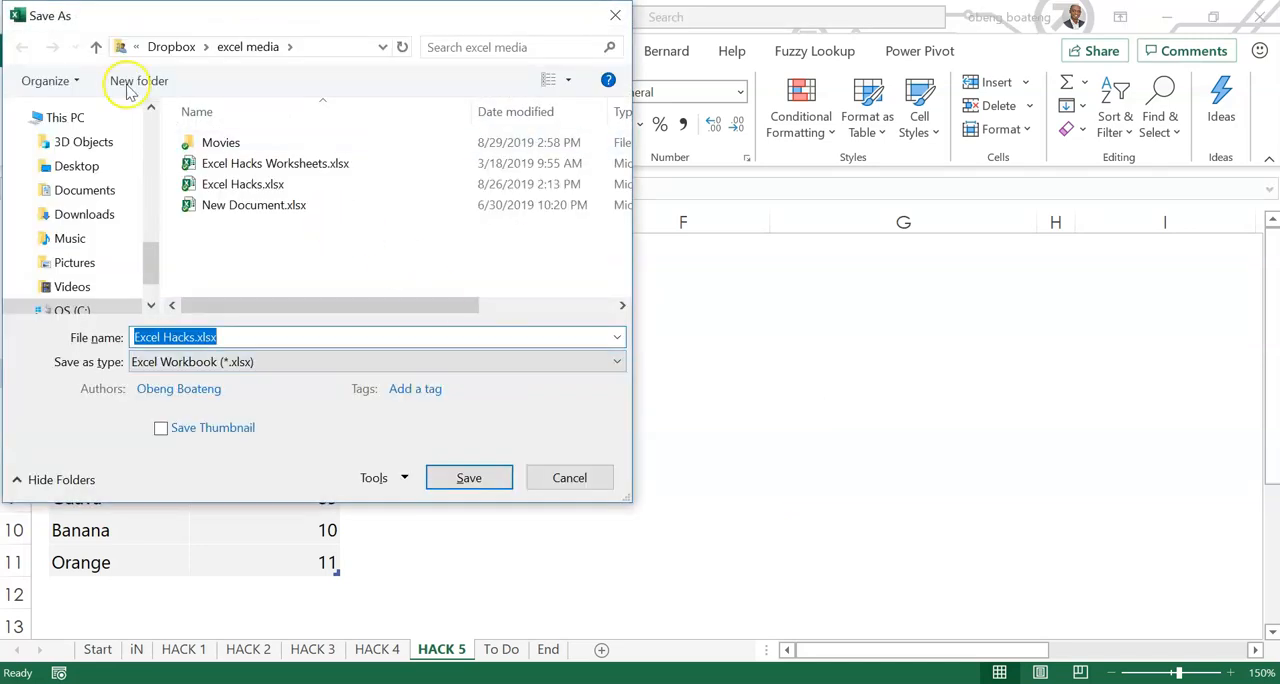
mouse_move(47, 87)
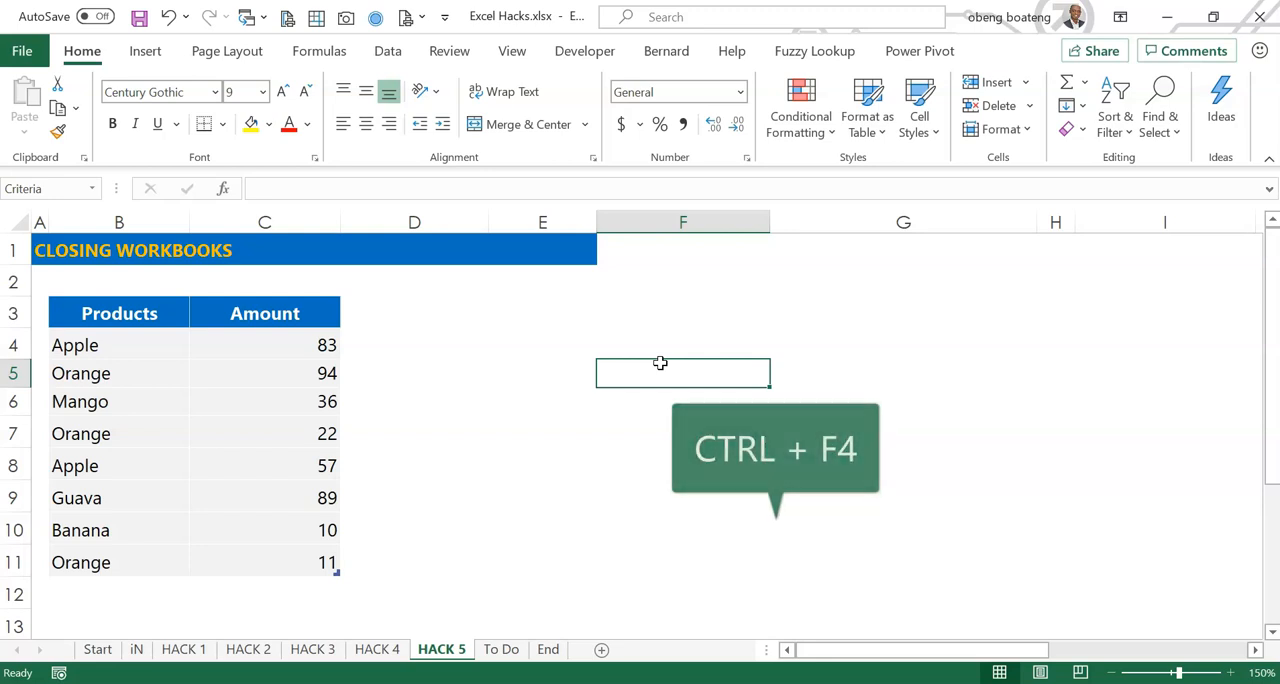
key("Ctrl+F4")
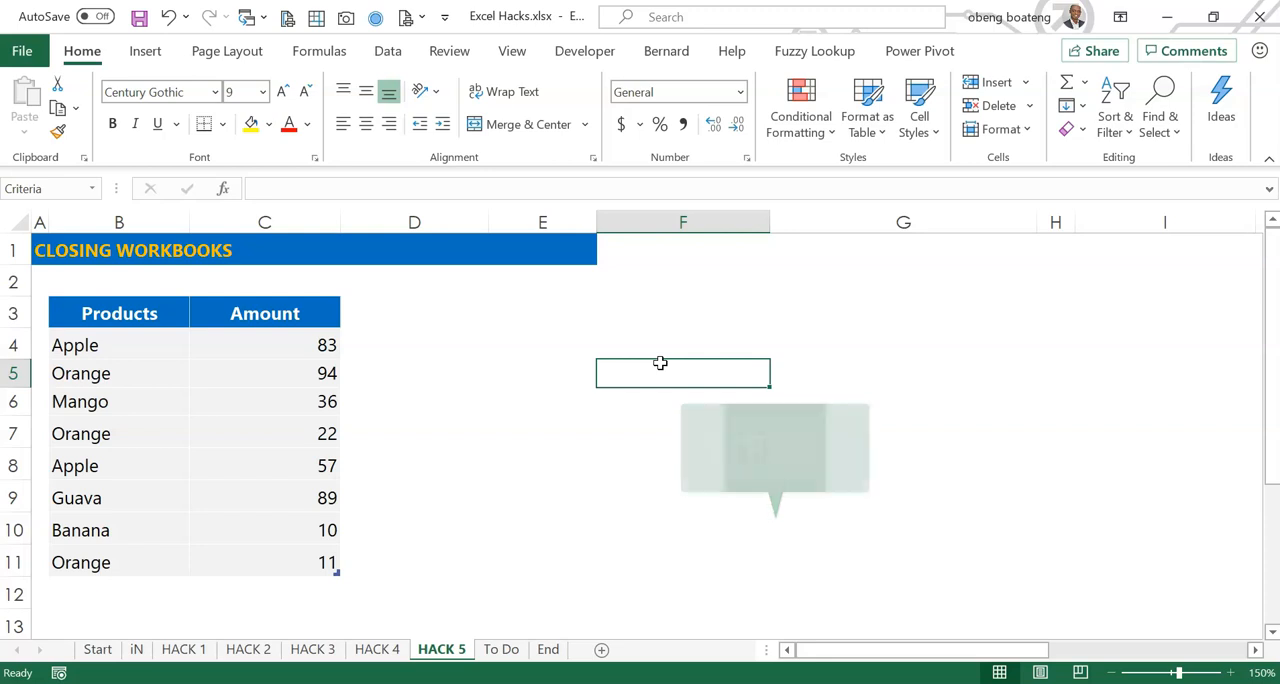
key("F12")
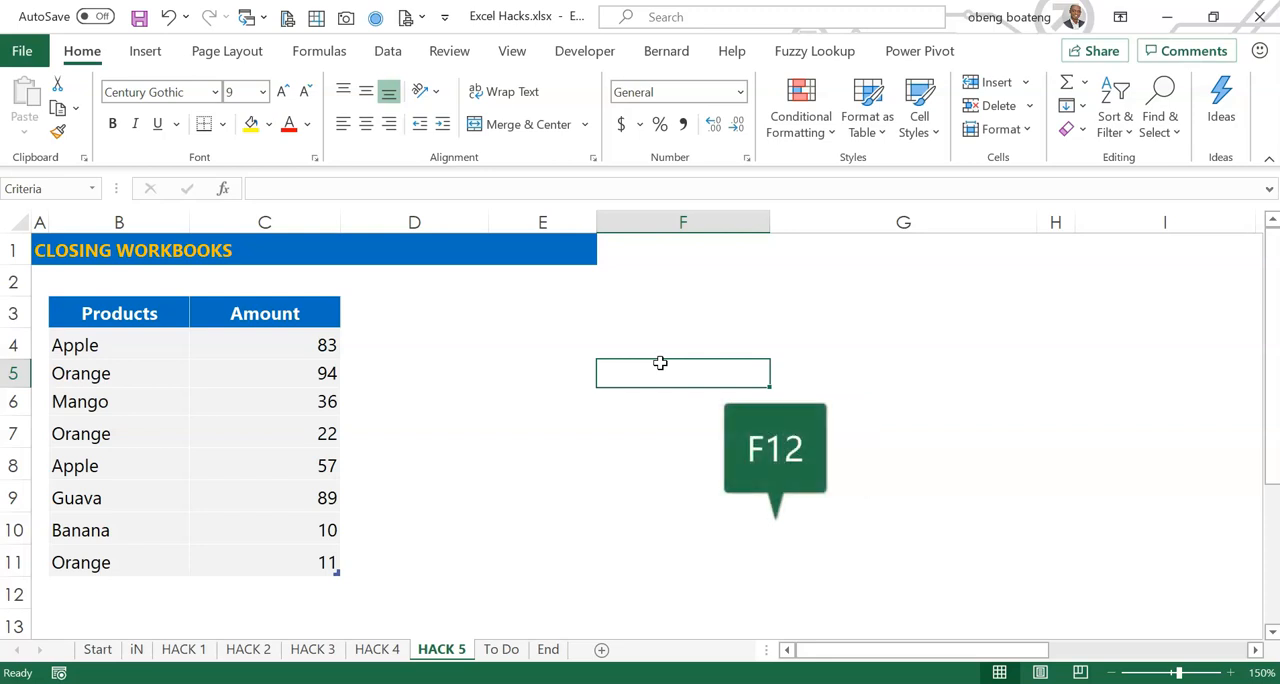